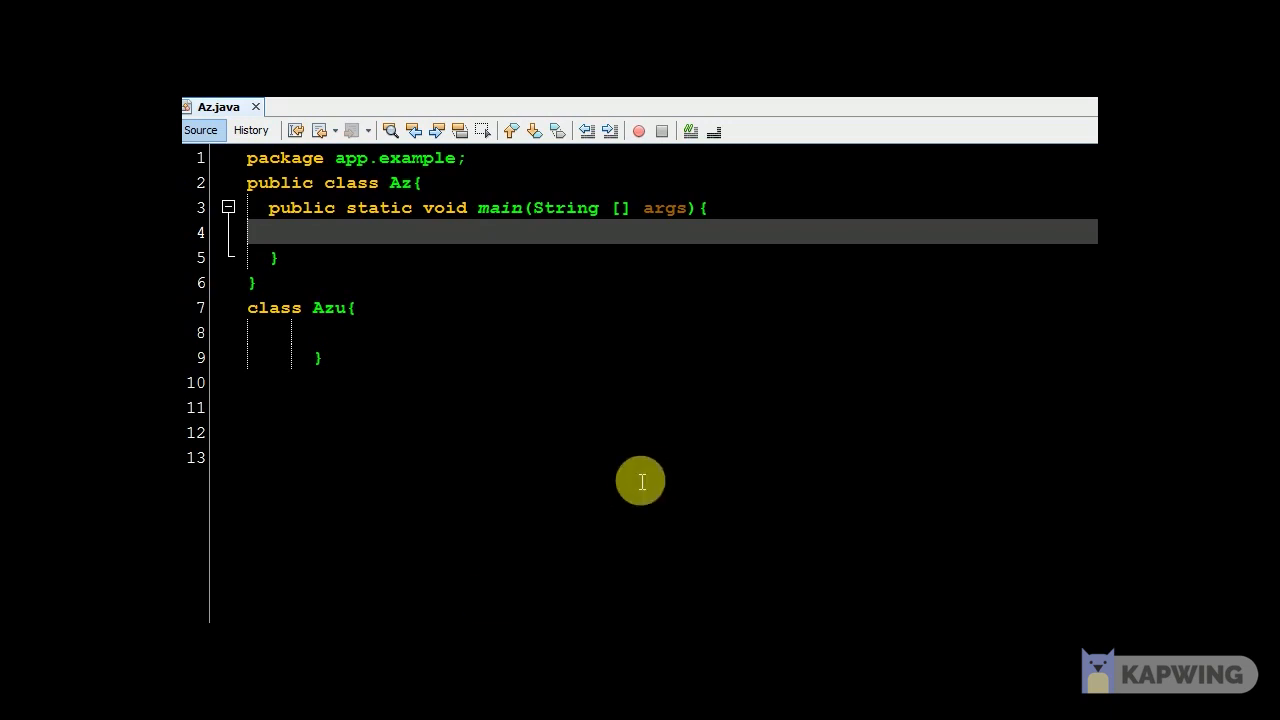
{"action": "mouse_move", "coordinate": [608, 448]}
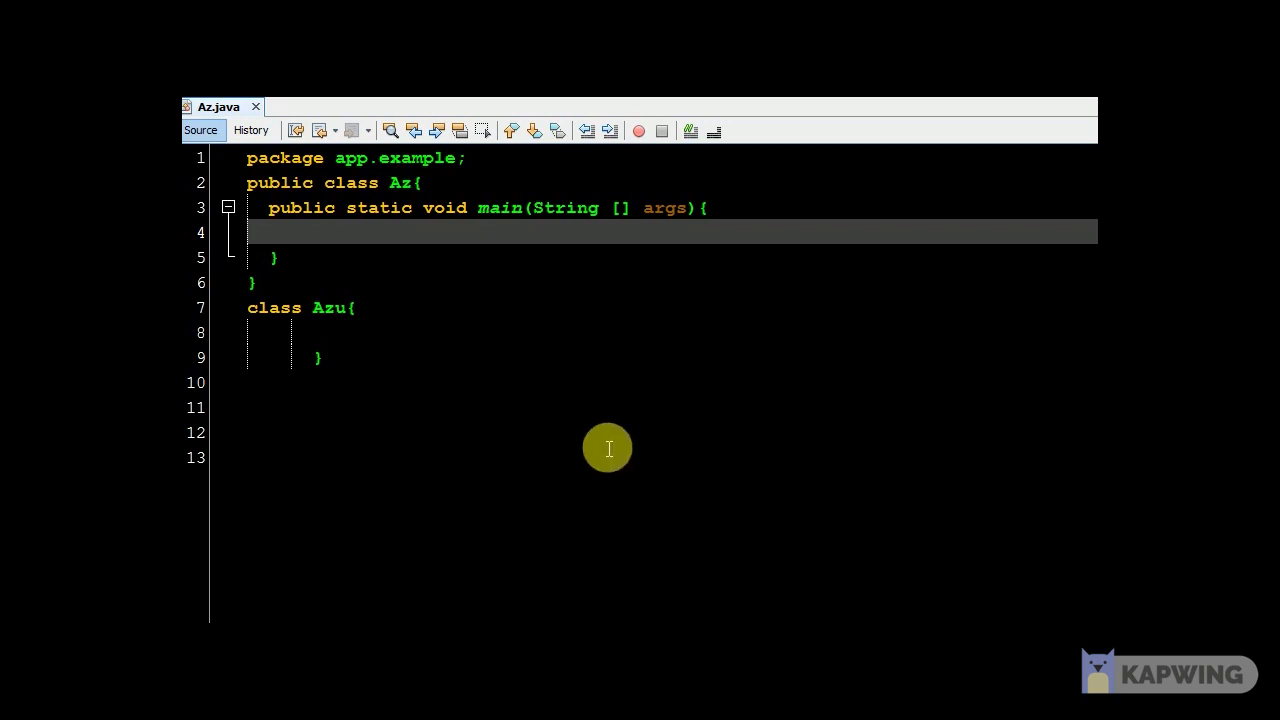
{"action": "mouse_move", "coordinate": [376, 160]}
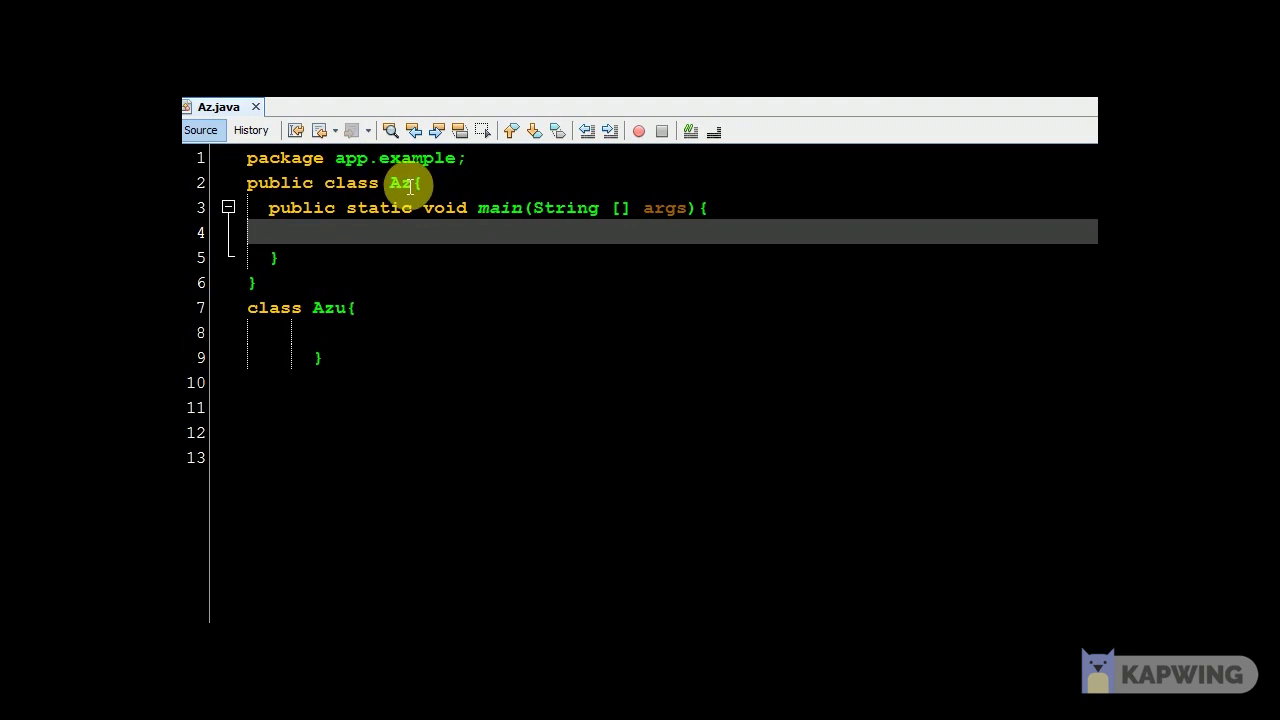
{"action": "mouse_move", "coordinate": [348, 336]}
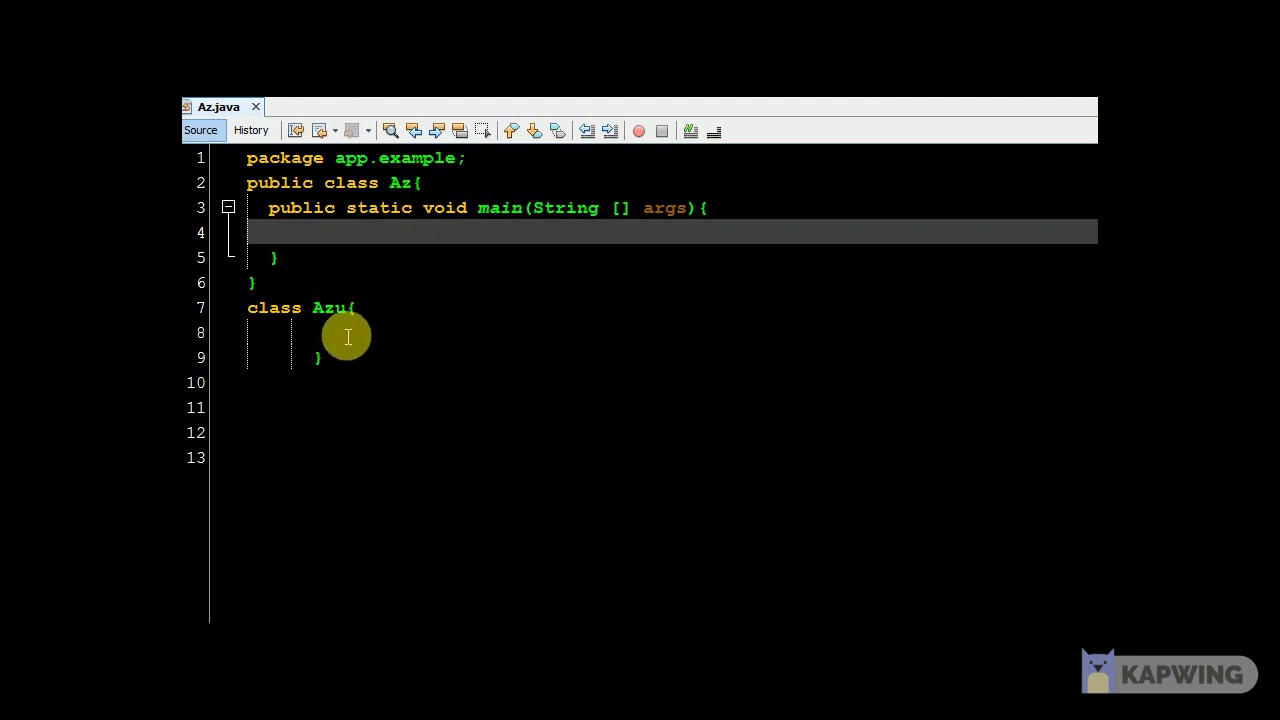
{"action": "mouse_move", "coordinate": [420, 204]}
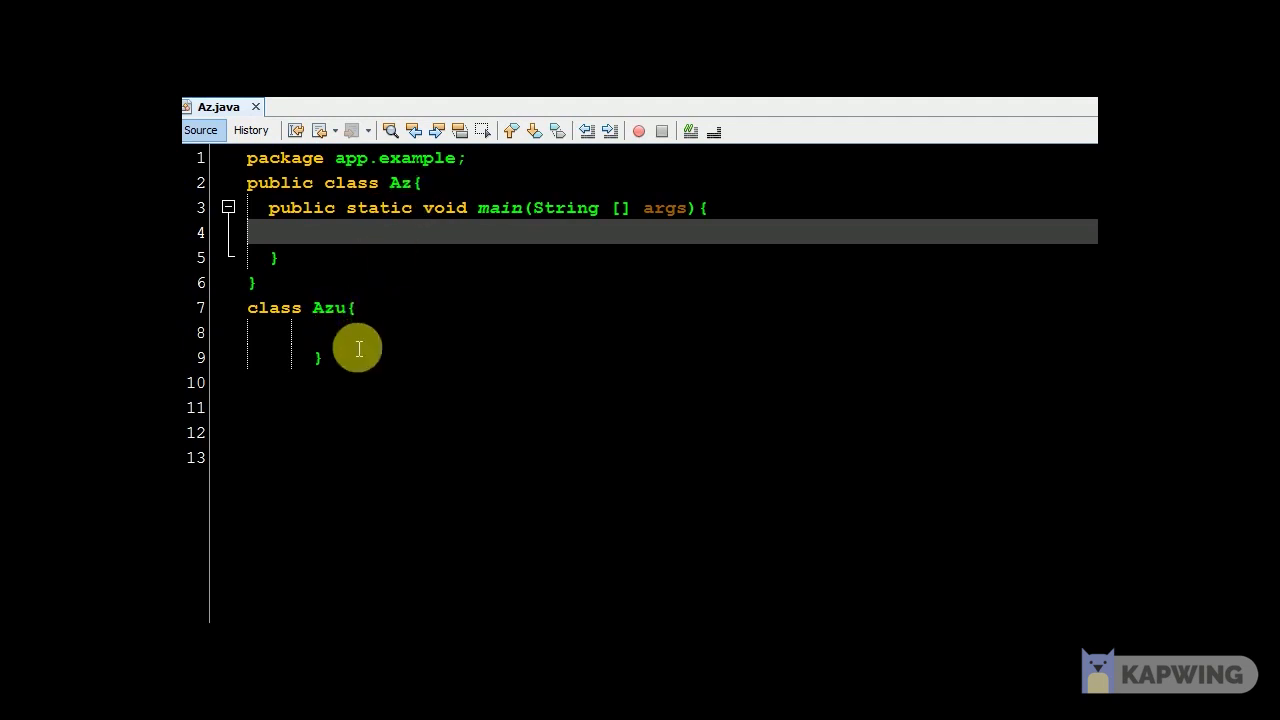
Step: Declare int a=8; and char b ='b' inside class Azu
{"action": "type", "text": "int"}
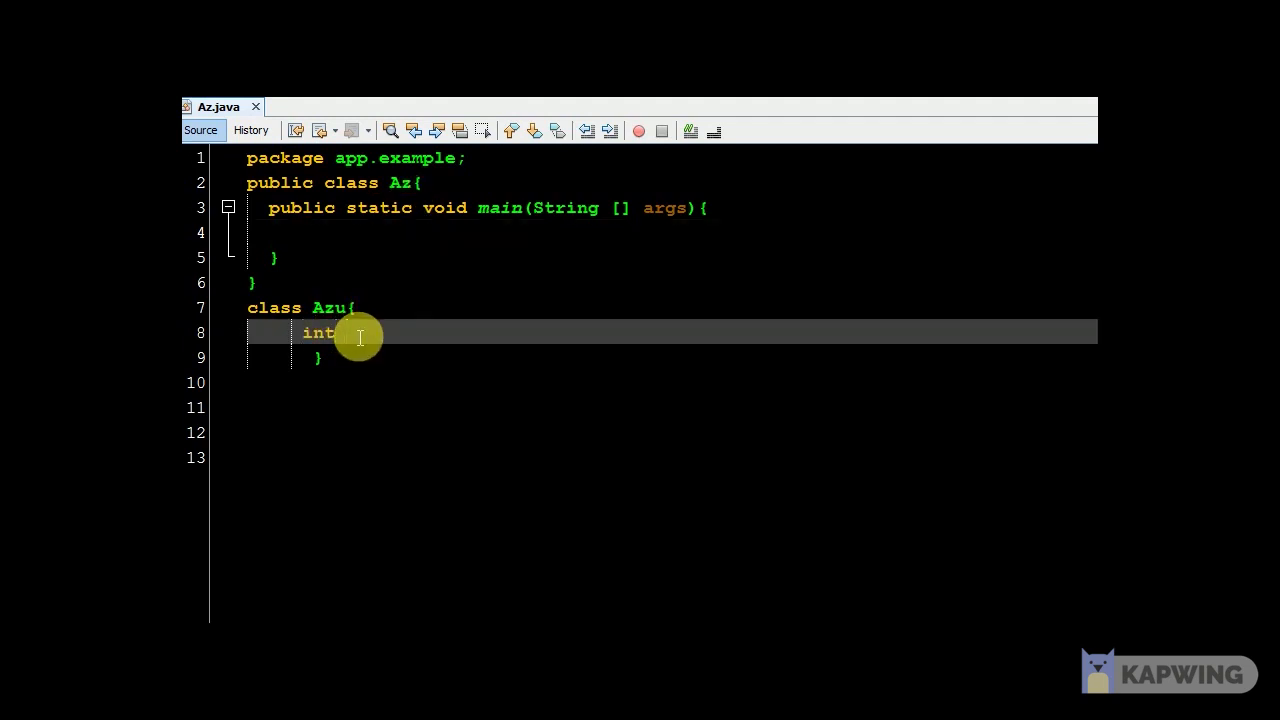
{"action": "type", "text": "a=8;"}
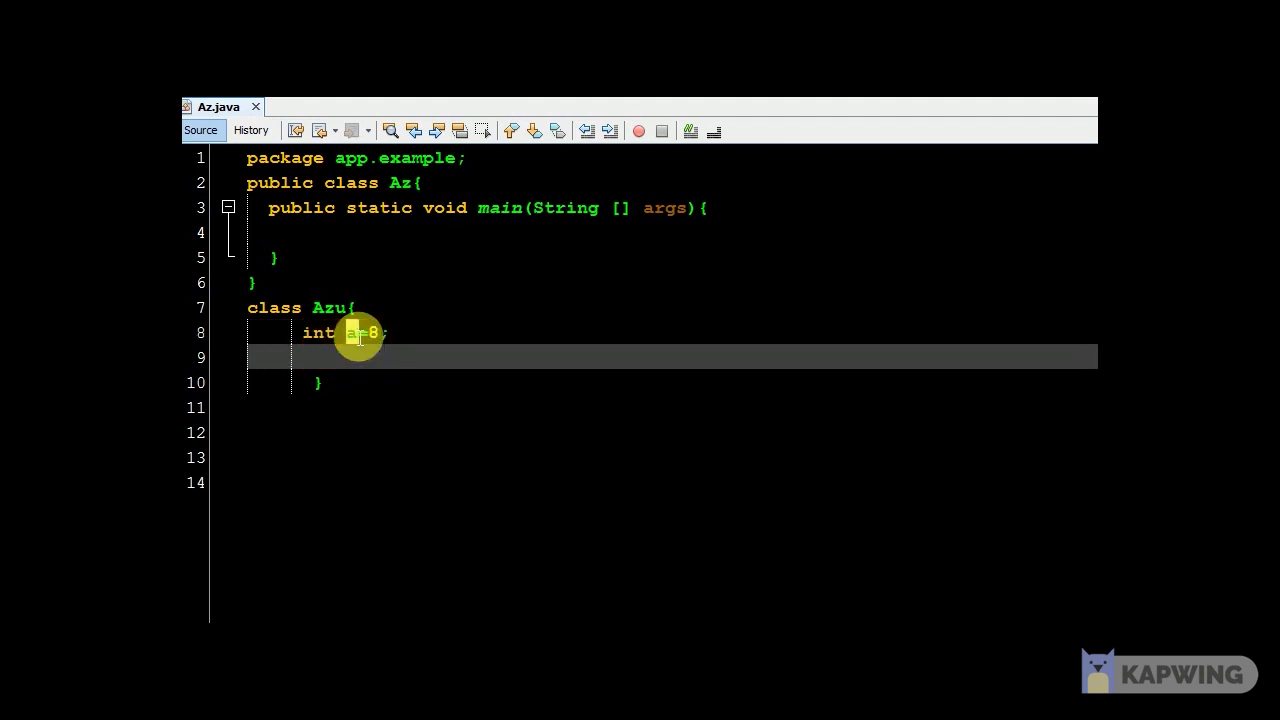
{"action": "type", "text": "char b ="}
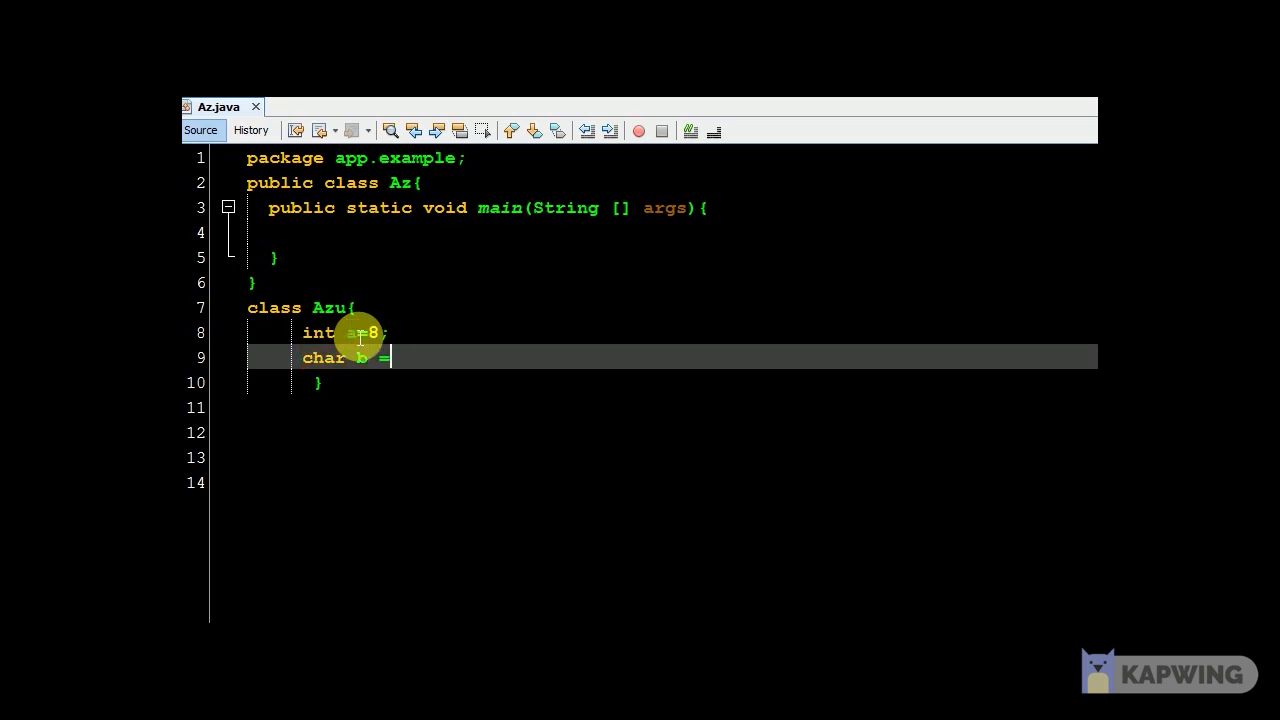
{"action": "type", "text": "'b'"}
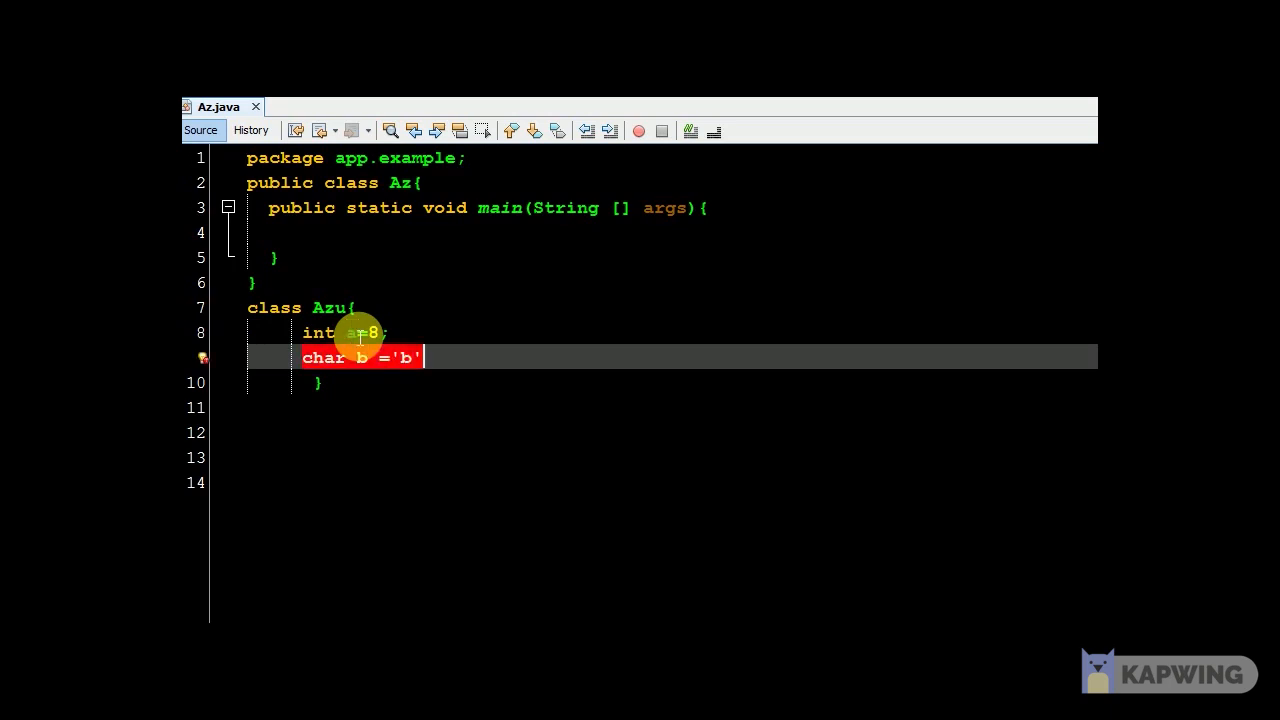
{"action": "type", "text": ";"}
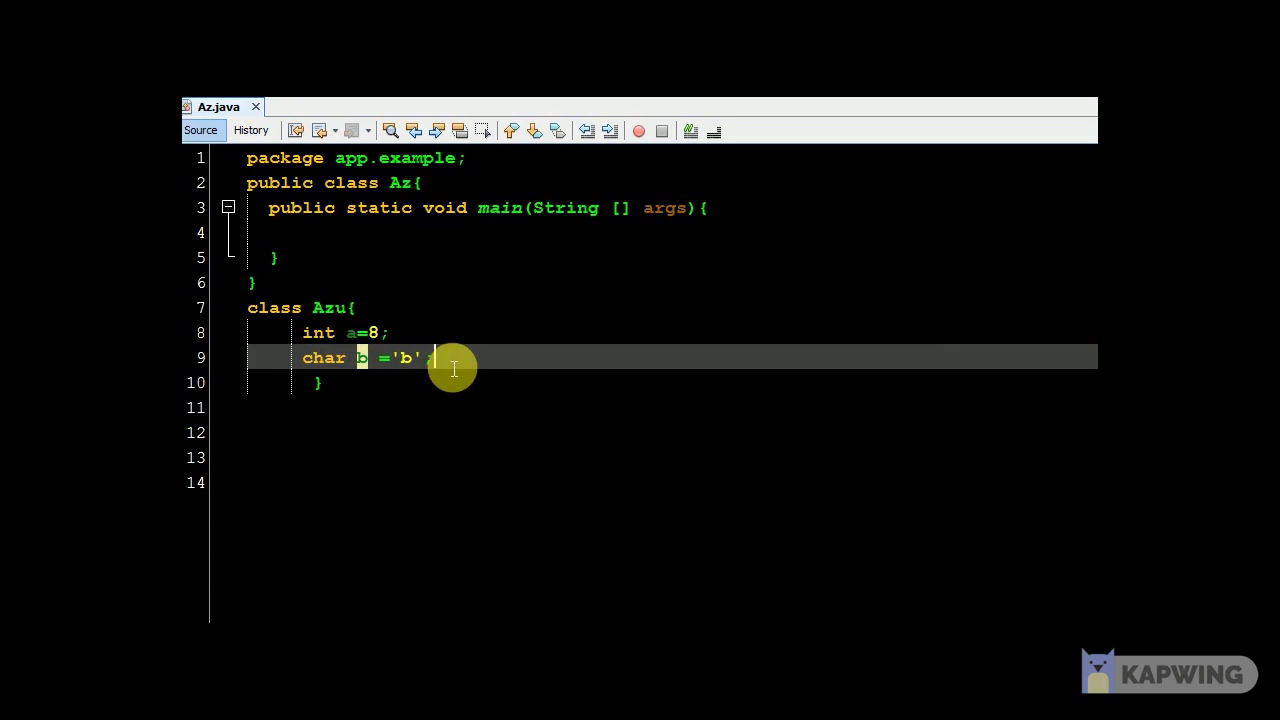
{"action": "mouse_move", "coordinate": [536, 340]}
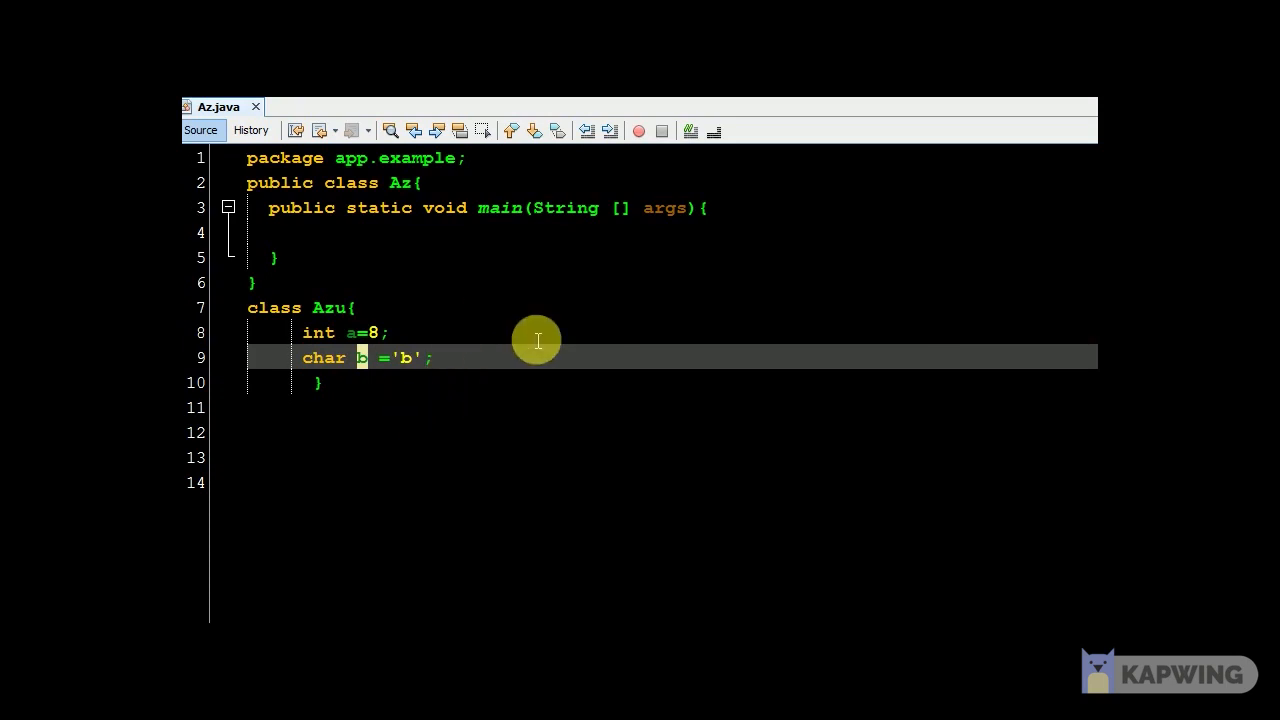
Step: Insert 'extends Azu' after the class name Az on line 2
{"action": "left_click", "coordinate": [418, 182]}
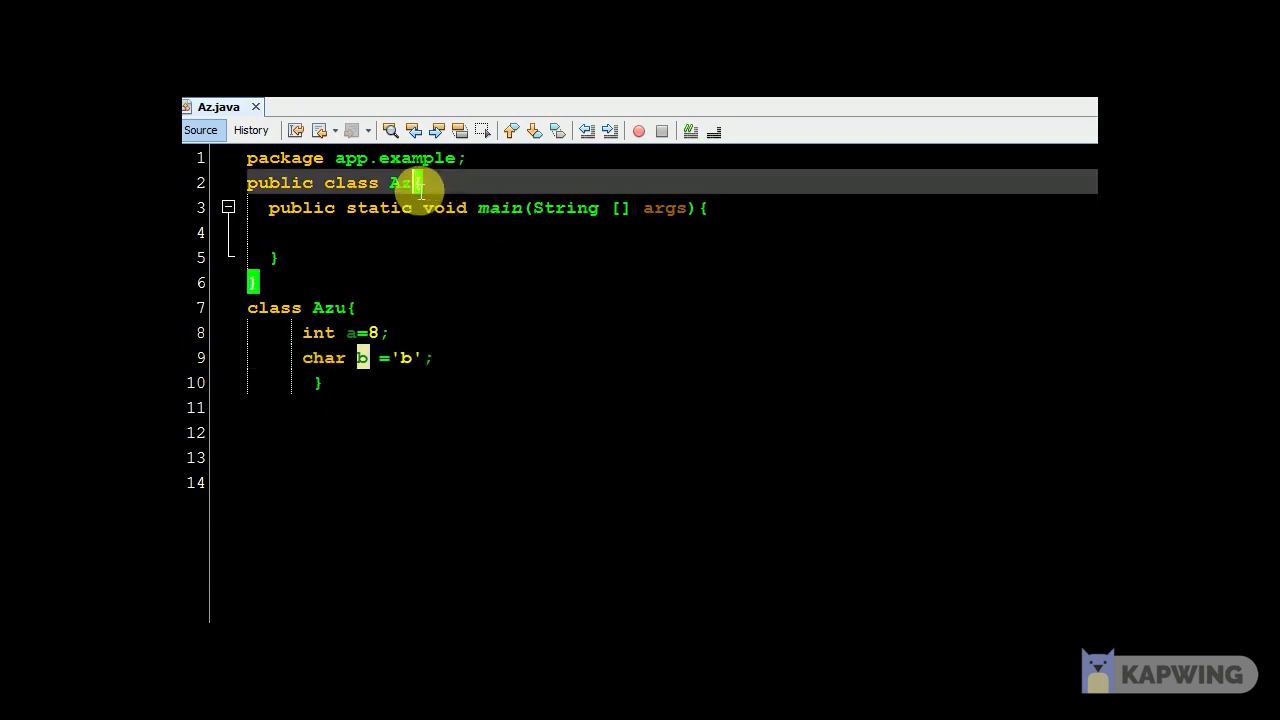
{"action": "type", "text": "extends"}
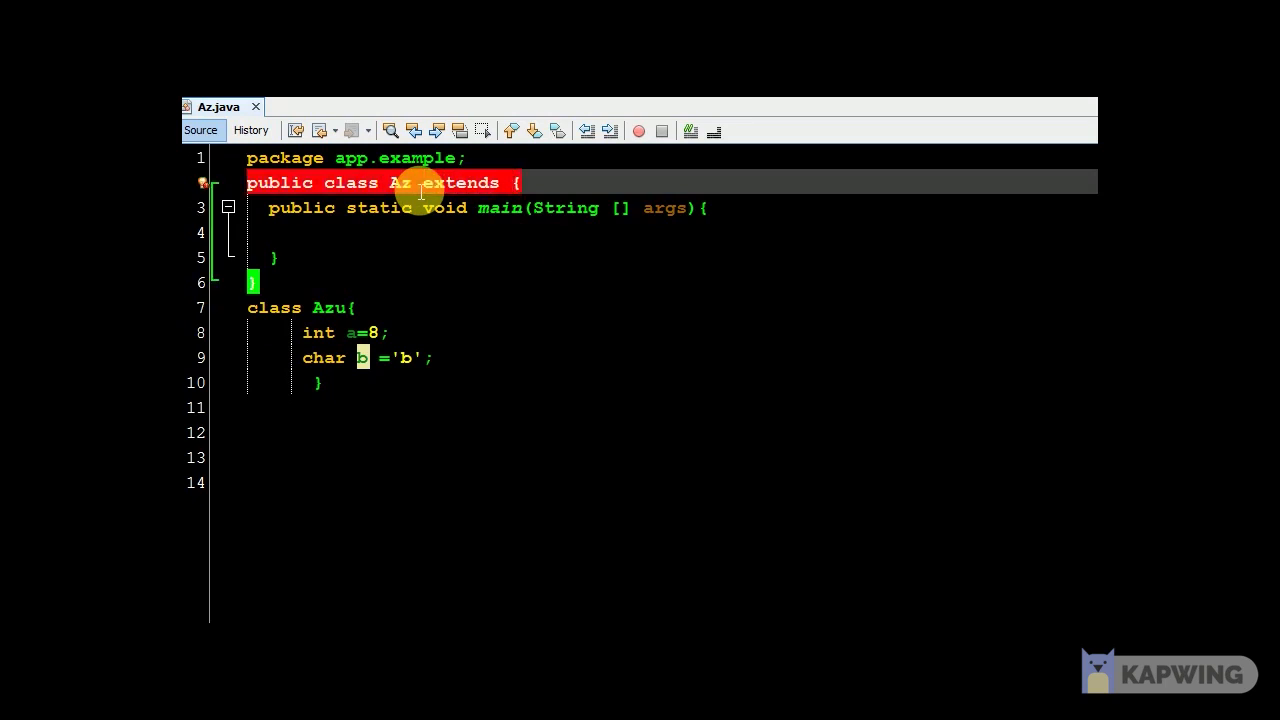
{"action": "type", "text": "Azu"}
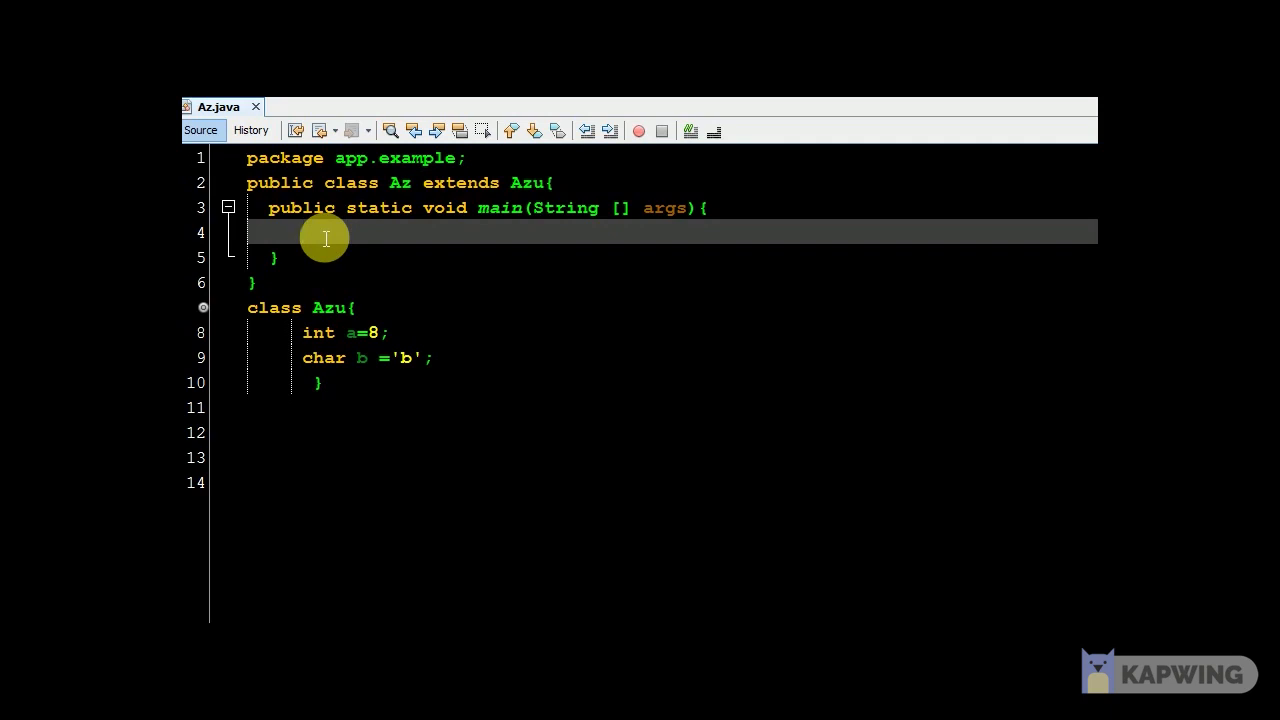
{"action": "mouse_move", "coordinate": [418, 356]}
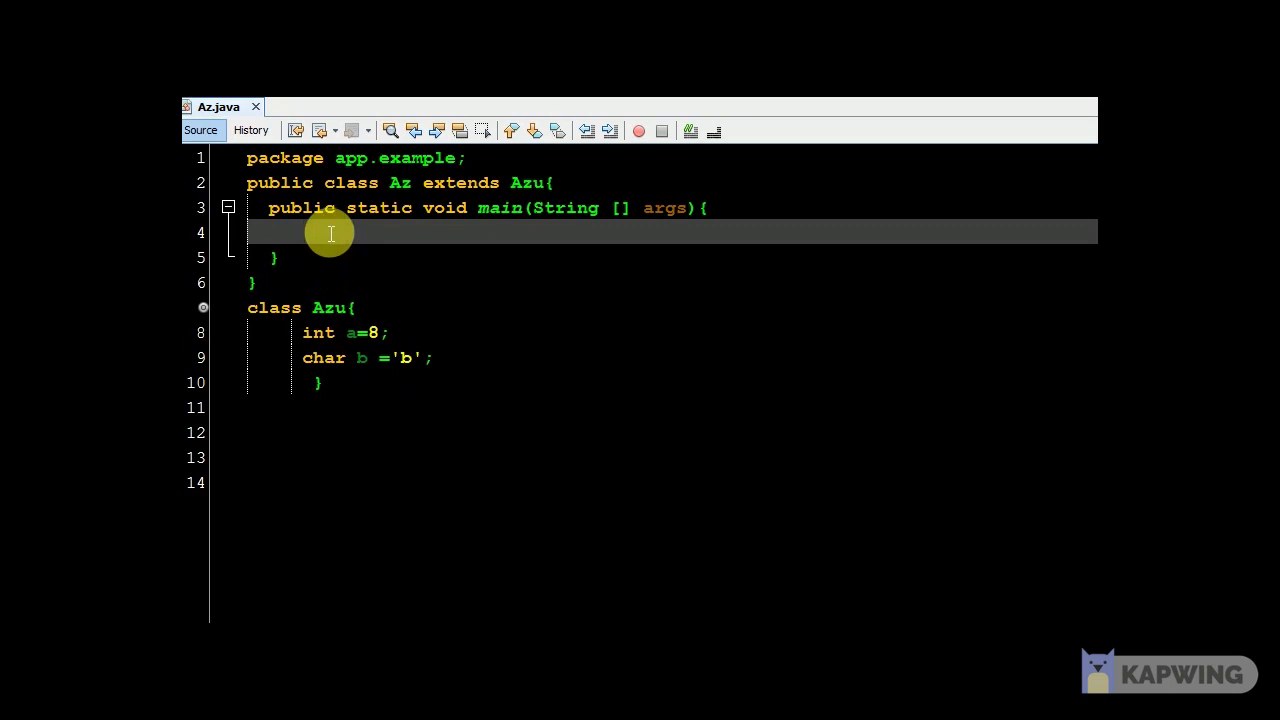
Step: Add System.out.println(a); to main, completing println via code completion
{"action": "type", "text": "s"}
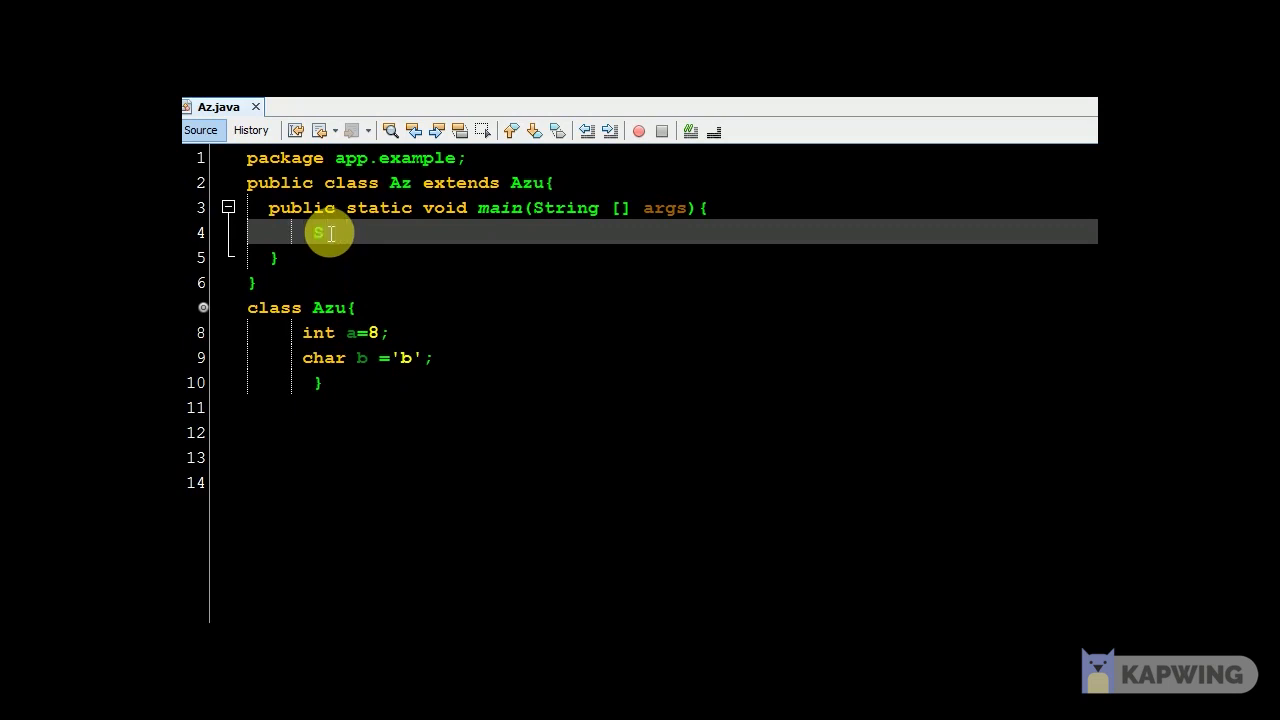
{"action": "type", "text": "ystem.out.p"}
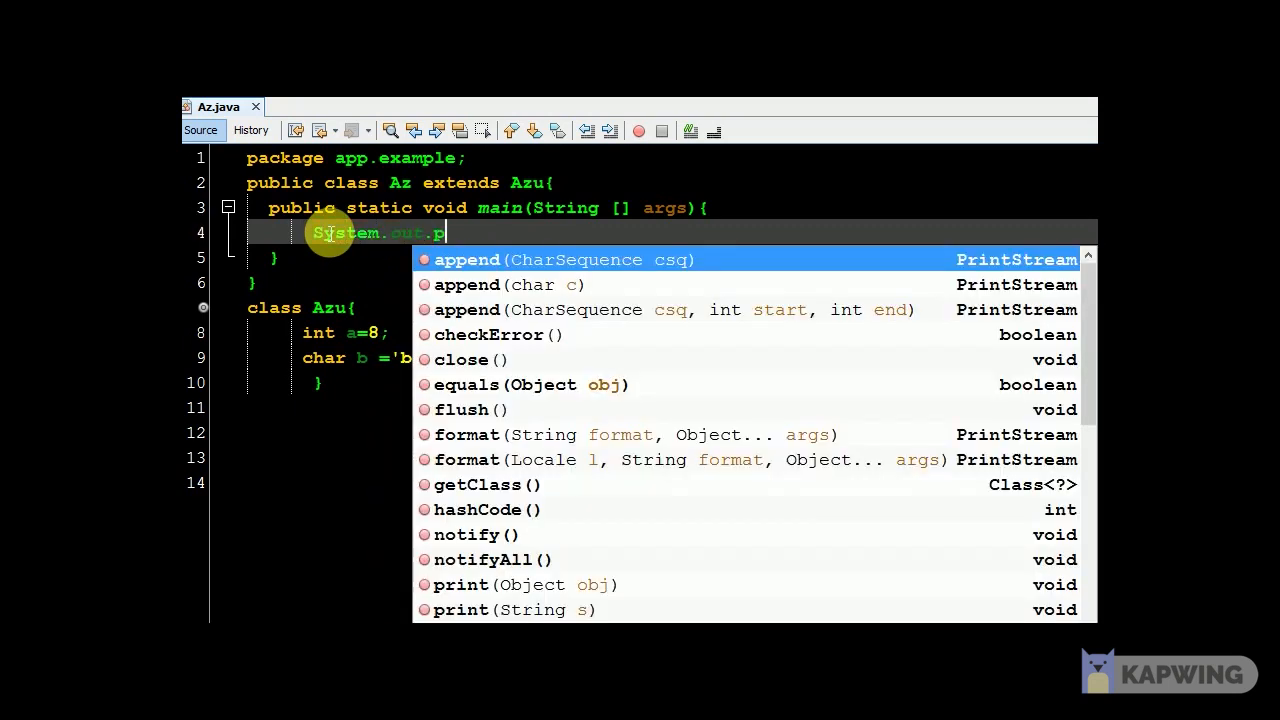
{"action": "type", "text": "rintln"}
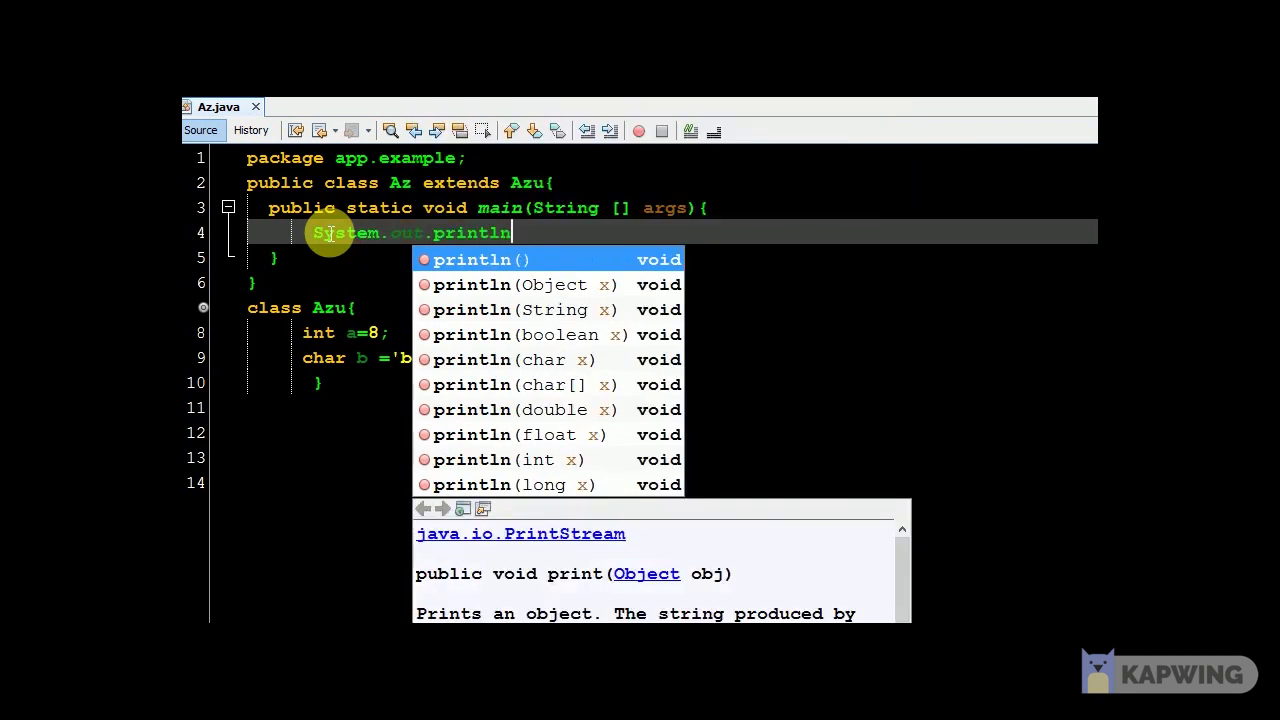
{"action": "type", "text": "(a);"}
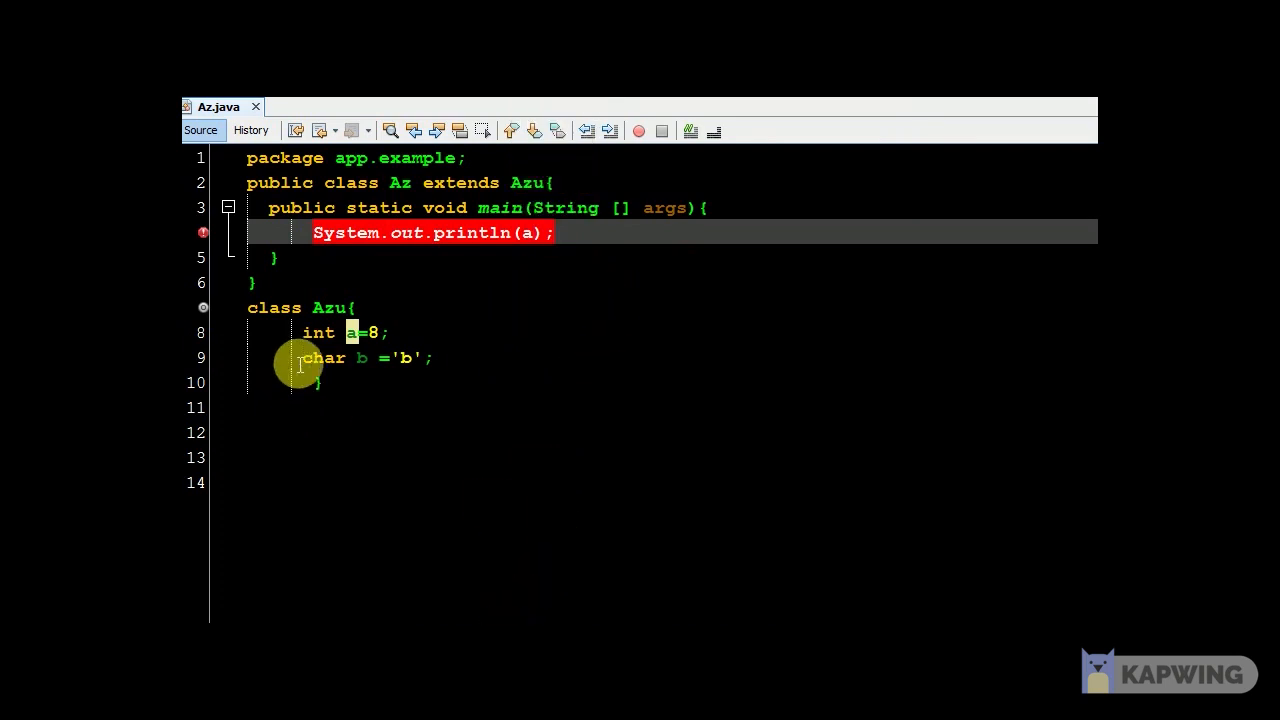
{"action": "mouse_move", "coordinate": [456, 244]}
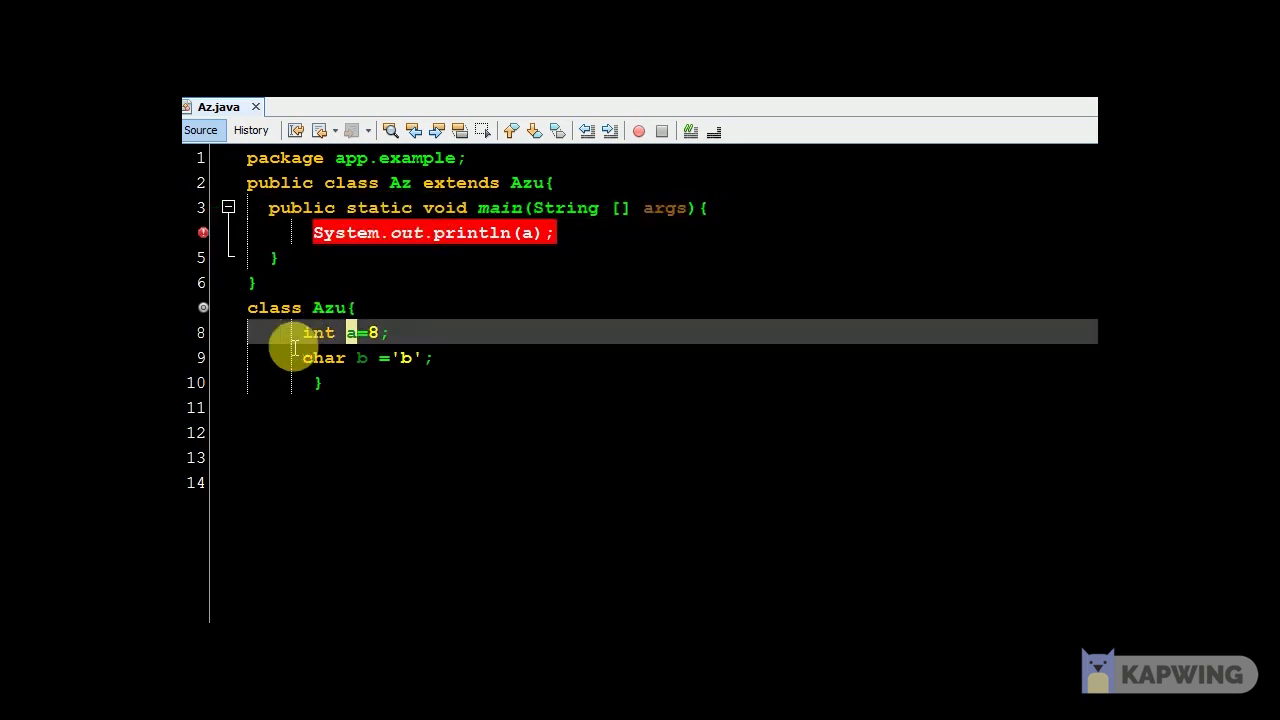
Step: Mark both fields a and b static and add System.out.println(b); to main
{"action": "type", "text": "static"}
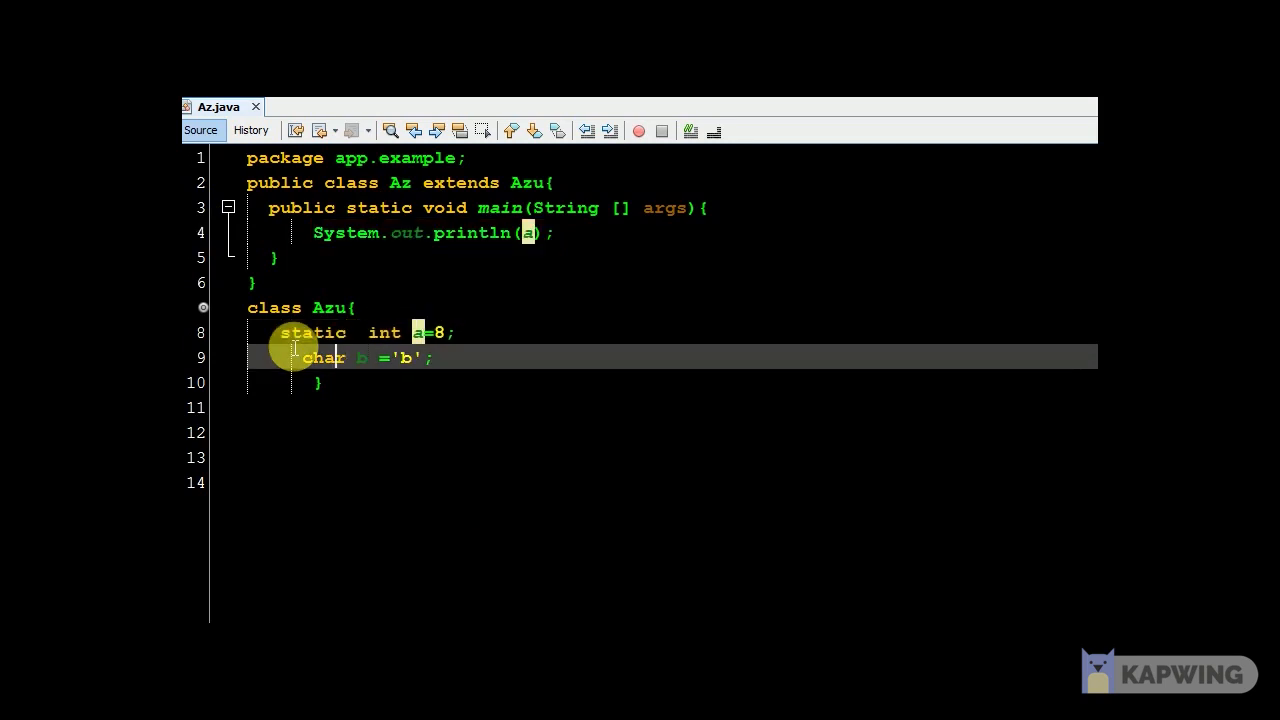
{"action": "type", "text": "static"}
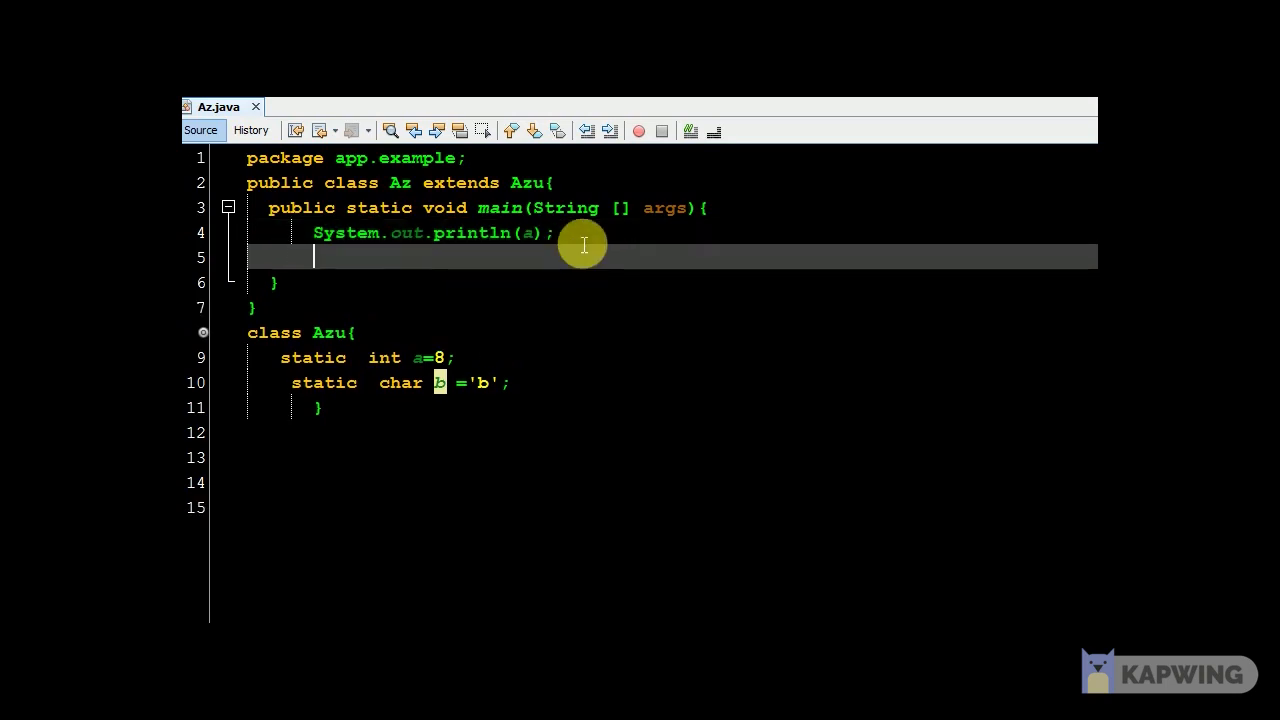
{"action": "type", "text": "System.out.println(b);"}
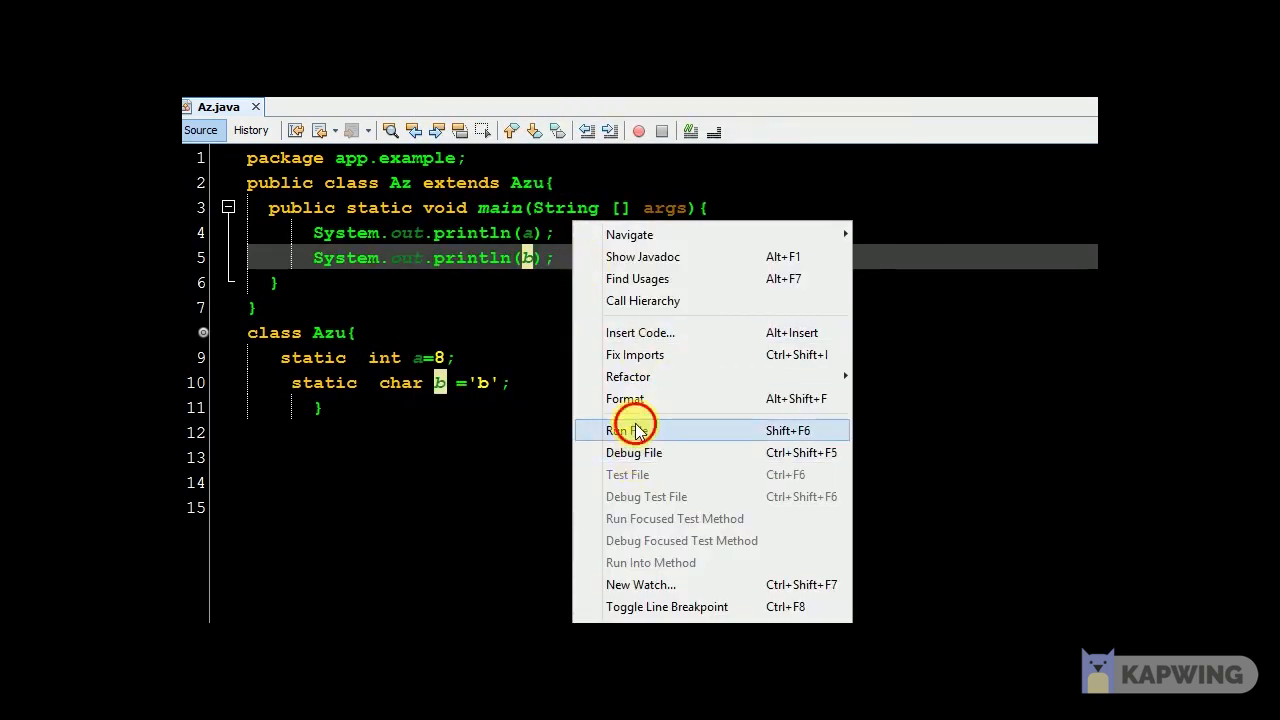
Step: Run the file so the Output window shows 8 and b with a successful build
{"action": "left_click", "coordinate": [636, 430]}
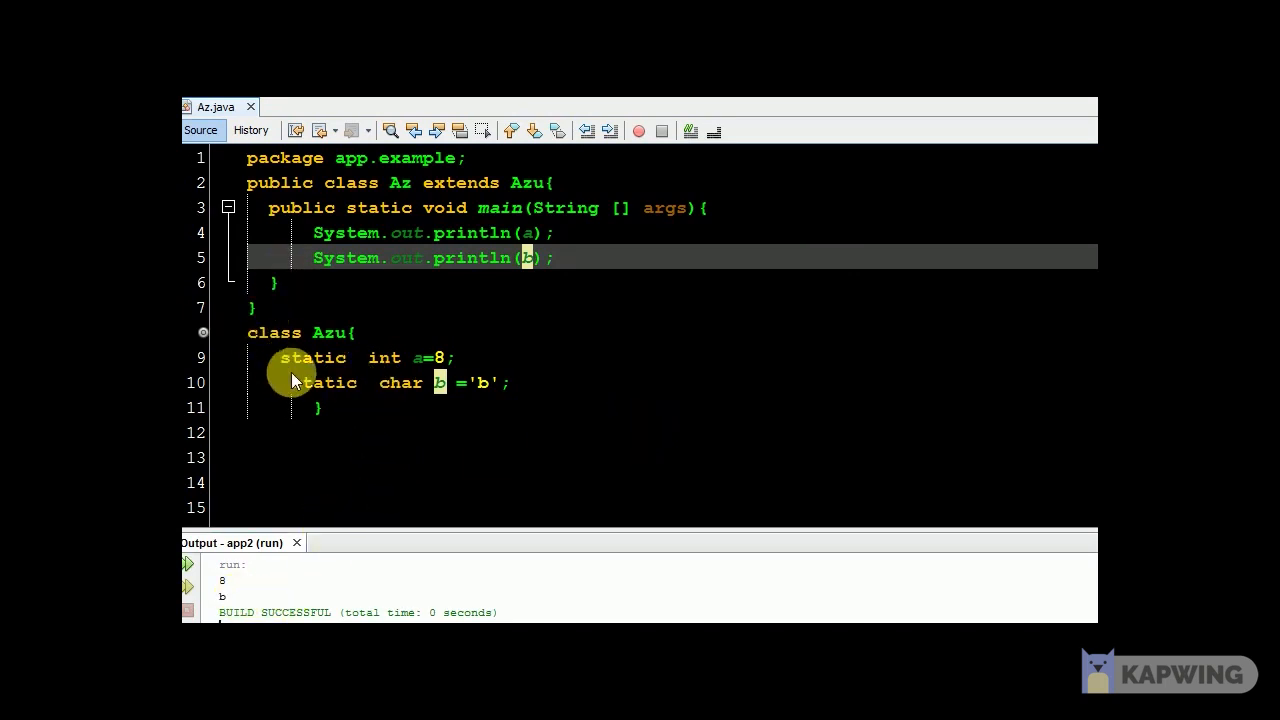
{"action": "mouse_move", "coordinate": [372, 390]}
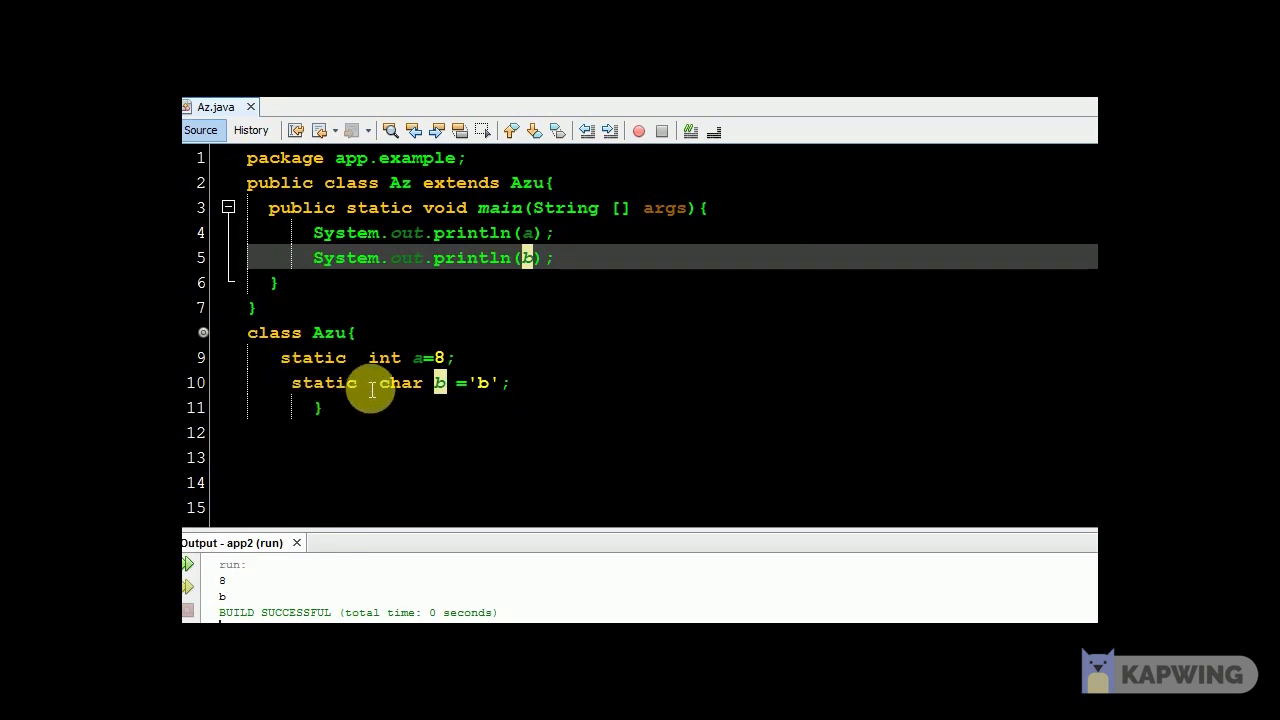
{"action": "mouse_move", "coordinate": [536, 262]}
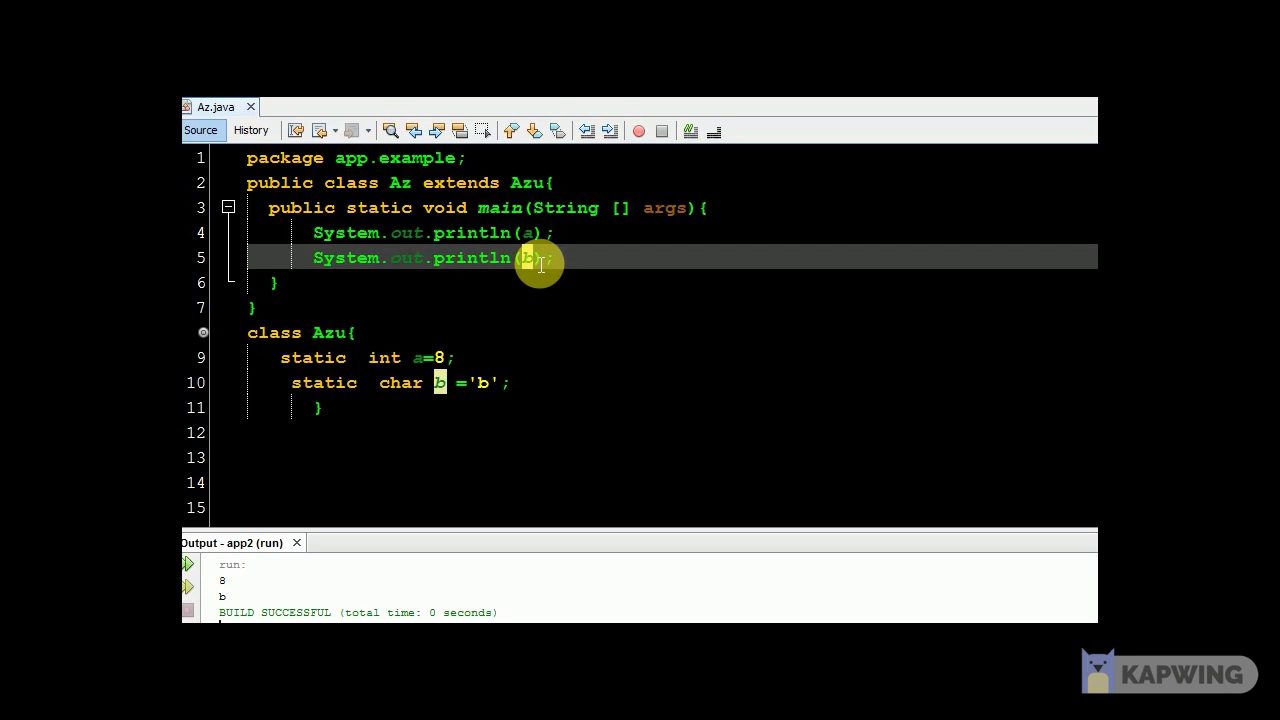
{"action": "mouse_move", "coordinate": [292, 364]}
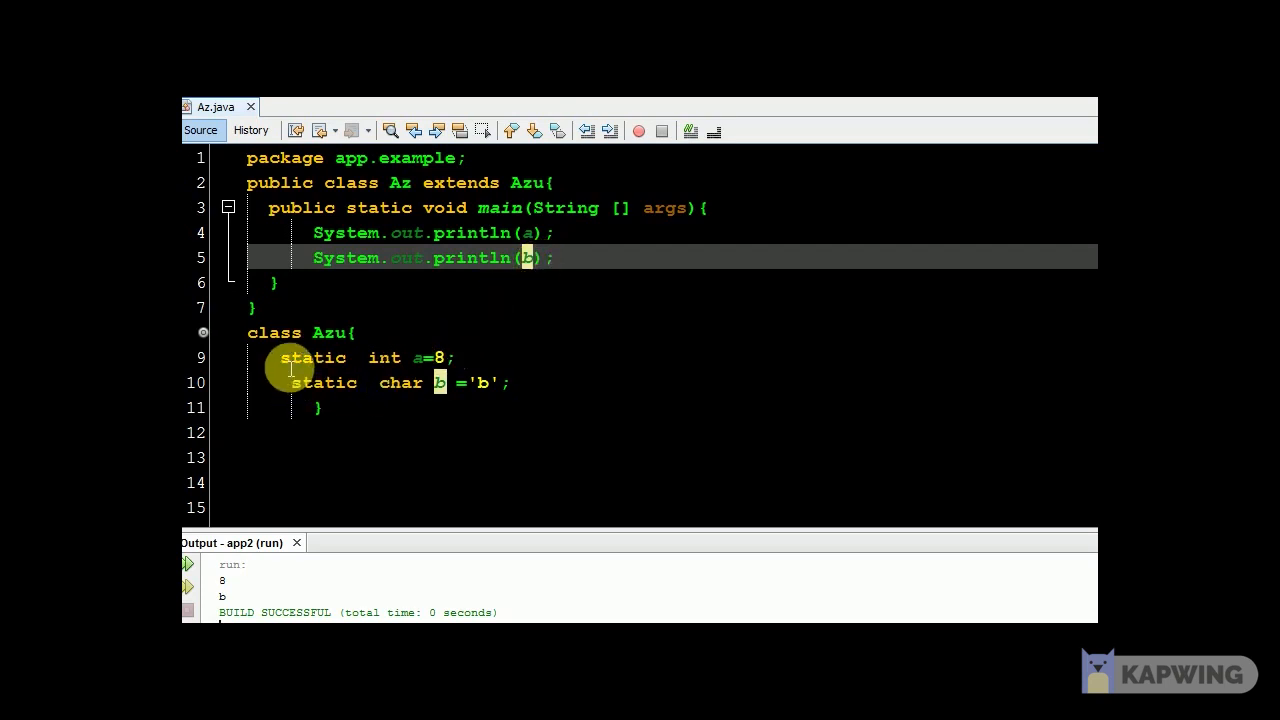
Step: Try private on static int a, then replace it with protected
{"action": "type", "text": "private"}
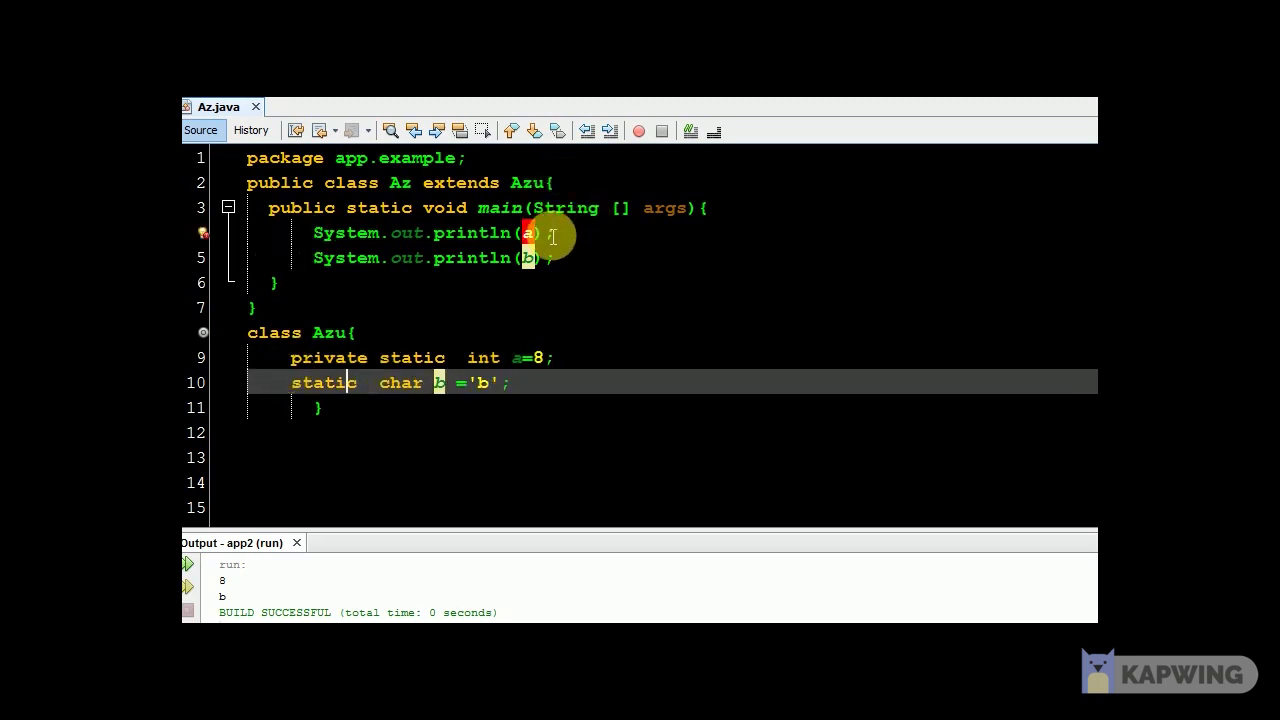
{"action": "mouse_move", "coordinate": [410, 358]}
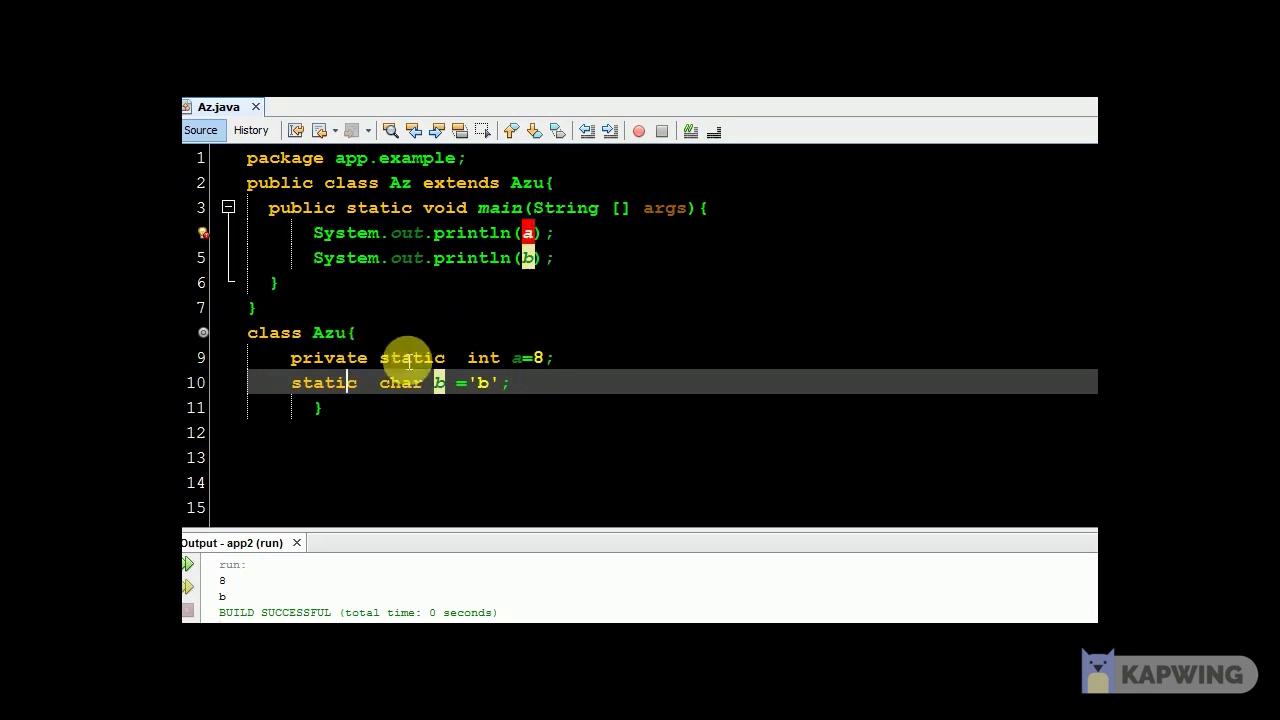
{"action": "mouse_move", "coordinate": [400, 370]}
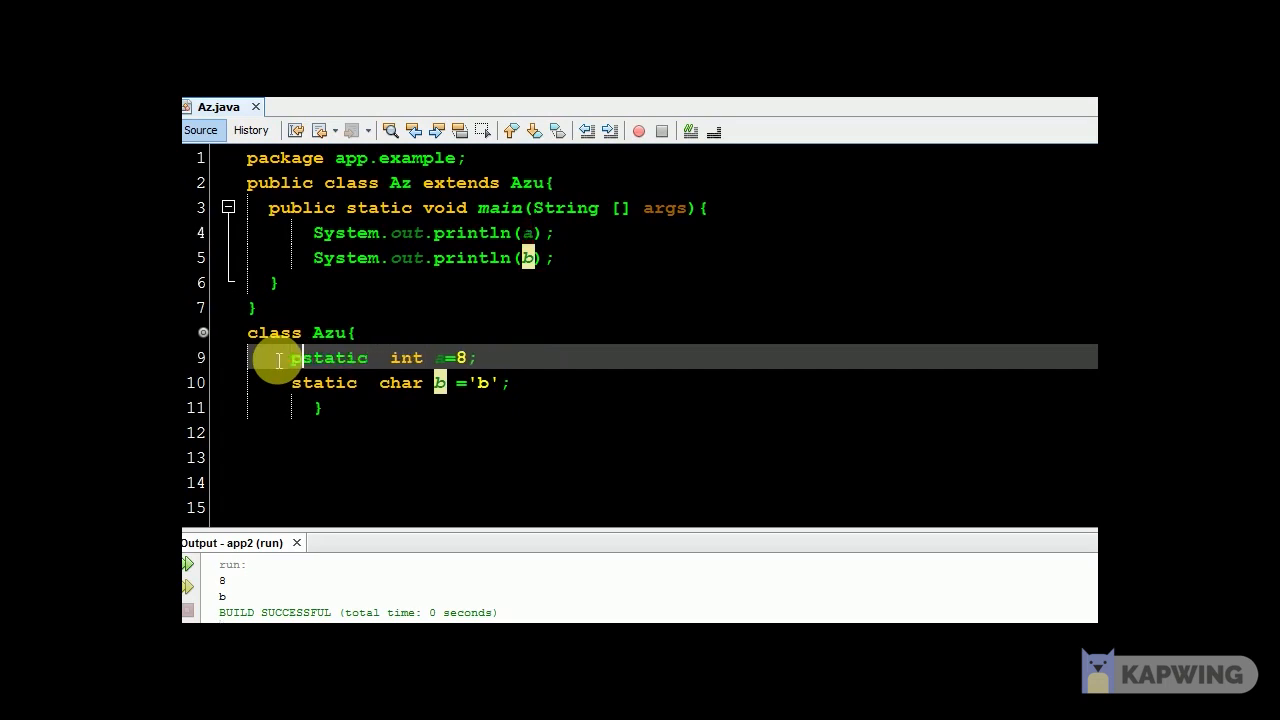
{"action": "type", "text": "prot"}
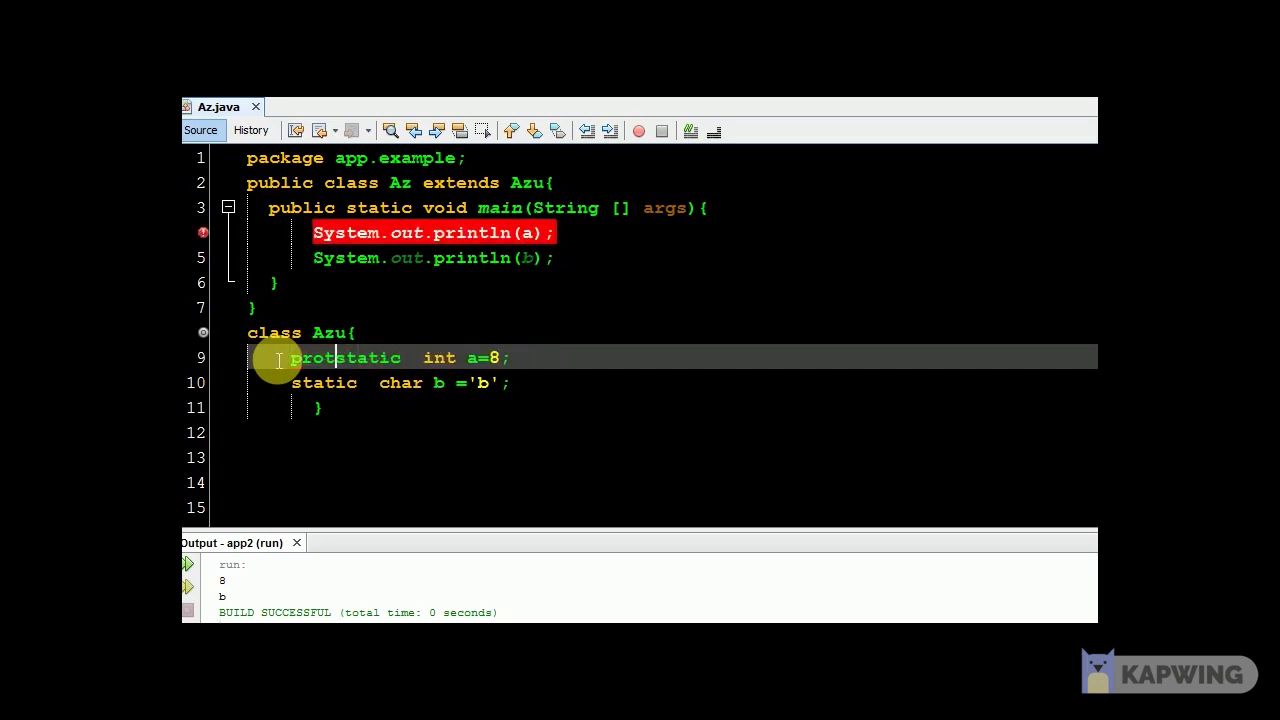
{"action": "type", "text": "ected"}
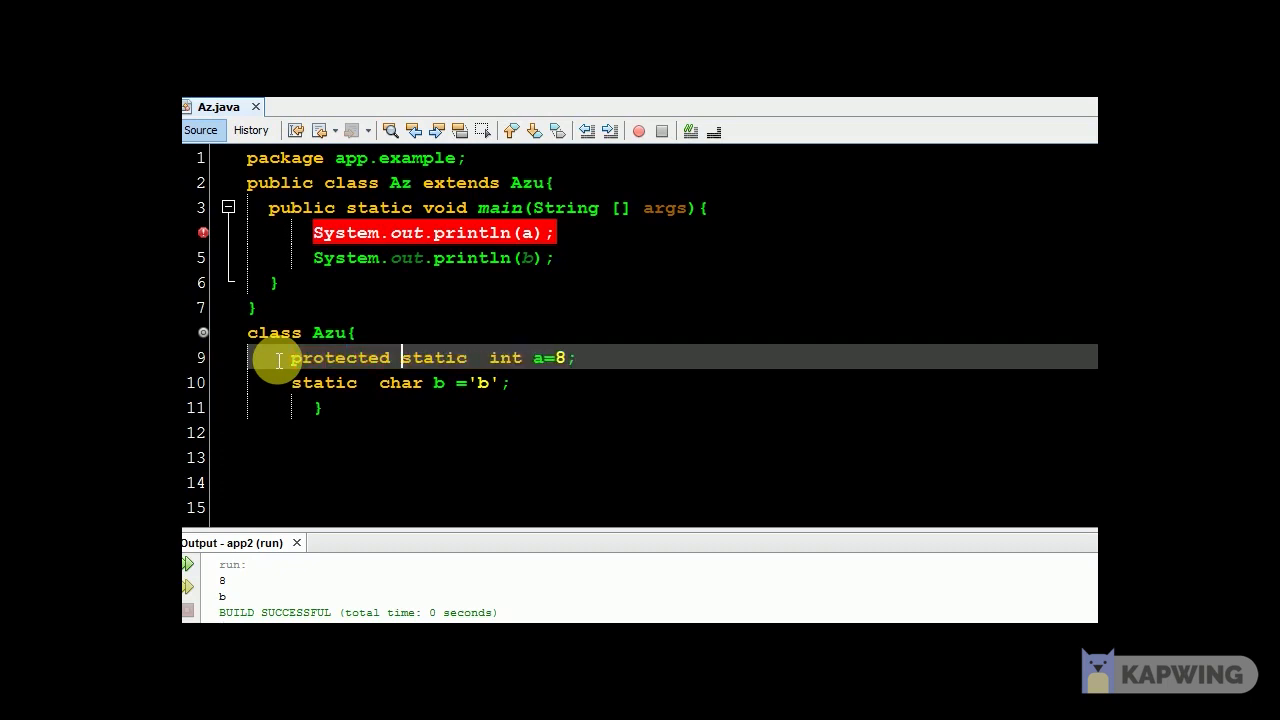